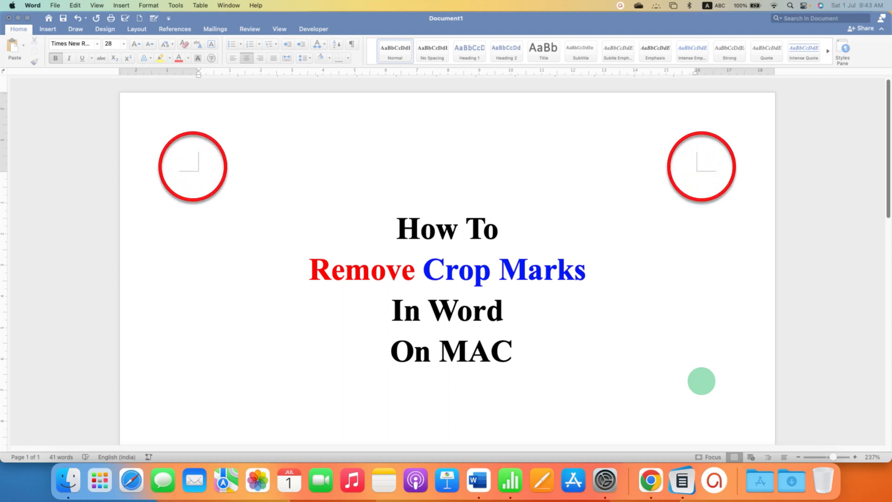
{"action": "mouse_move", "coordinate": [518, 341]}
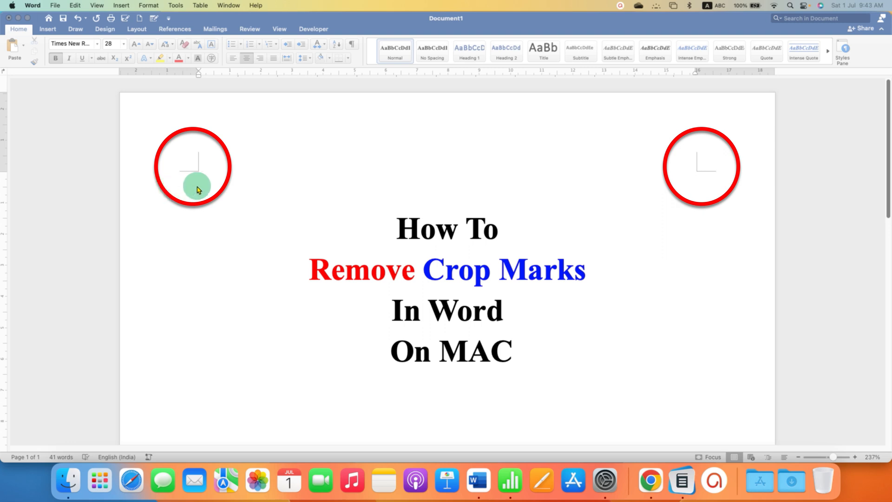
{"action": "mouse_move", "coordinate": [218, 134]}
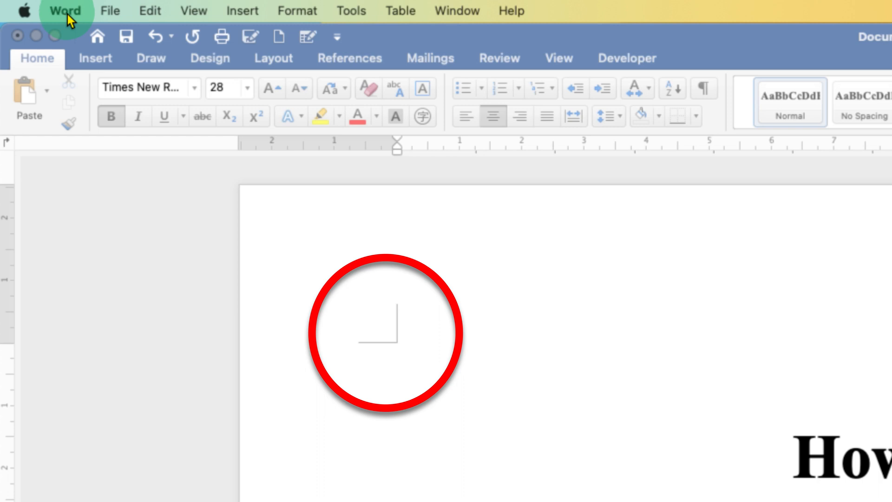
Open Word Preferences from the Word menu
{"action": "left_click", "coordinate": [62, 11]}
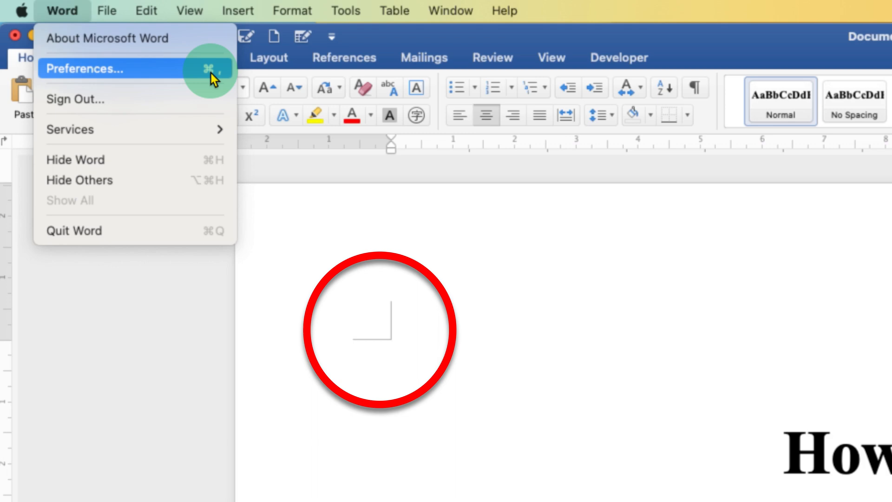
{"action": "left_click", "coordinate": [84, 69]}
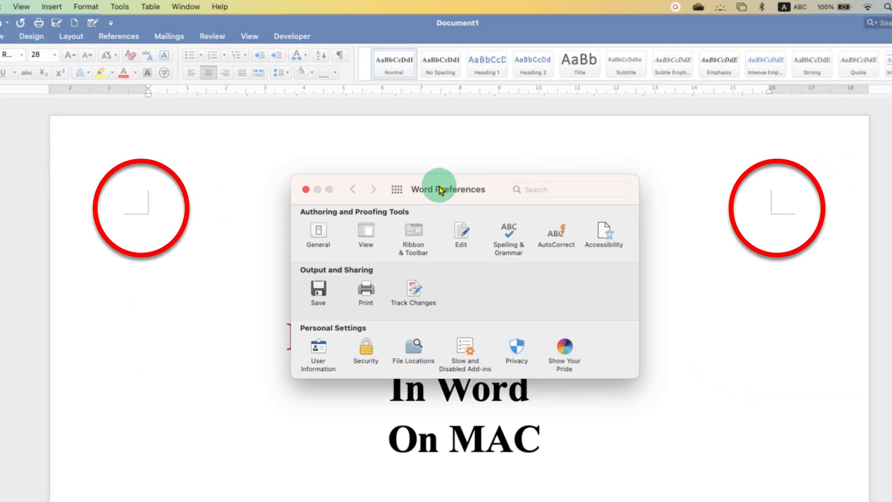
Untick Crop Marks in the View preferences
{"action": "left_click", "coordinate": [366, 234]}
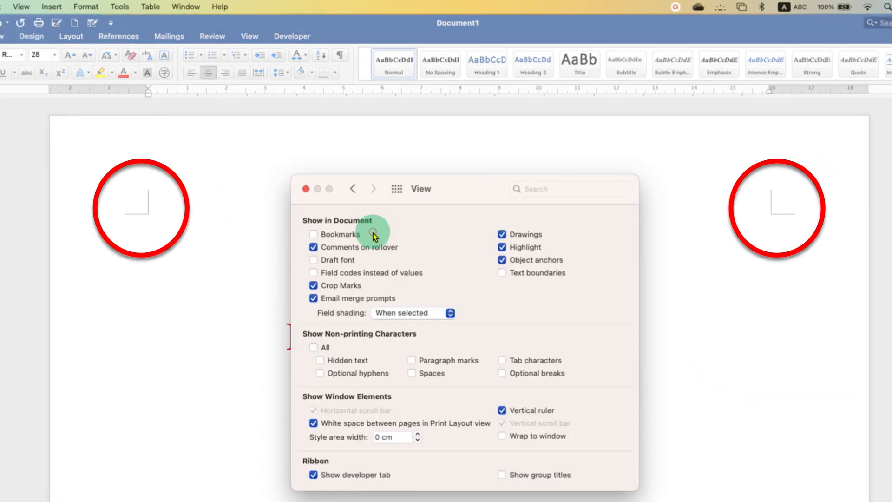
{"action": "mouse_move", "coordinate": [308, 231]}
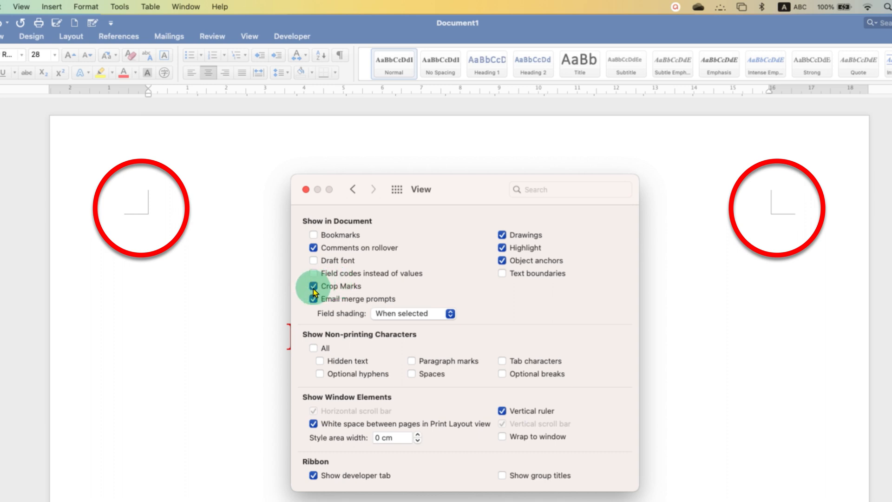
{"action": "left_click", "coordinate": [312, 286]}
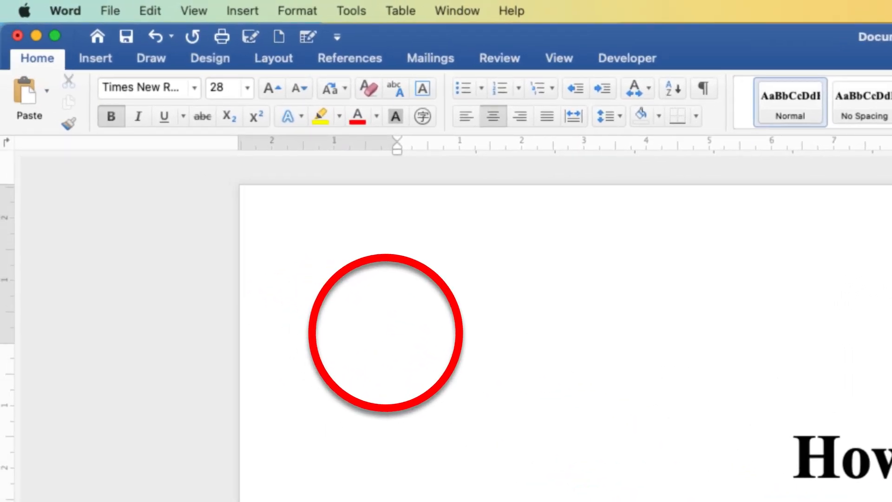
Tick Crop Marks again in Word's View preferences and return to the document
{"action": "left_click", "coordinate": [65, 10]}
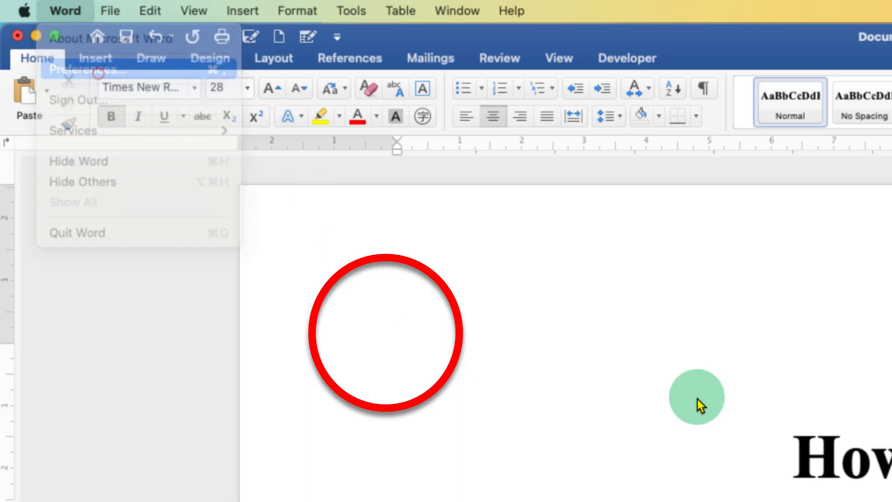
{"action": "left_click", "coordinate": [77, 70]}
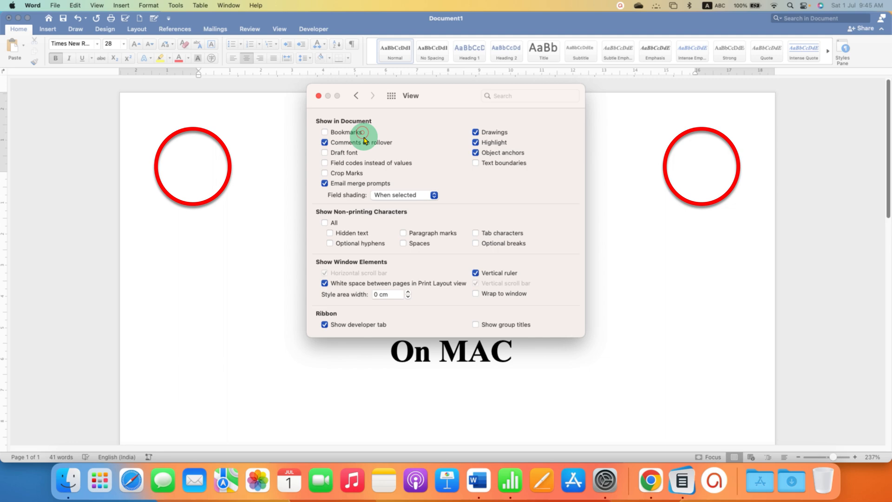
{"action": "left_click", "coordinate": [324, 173]}
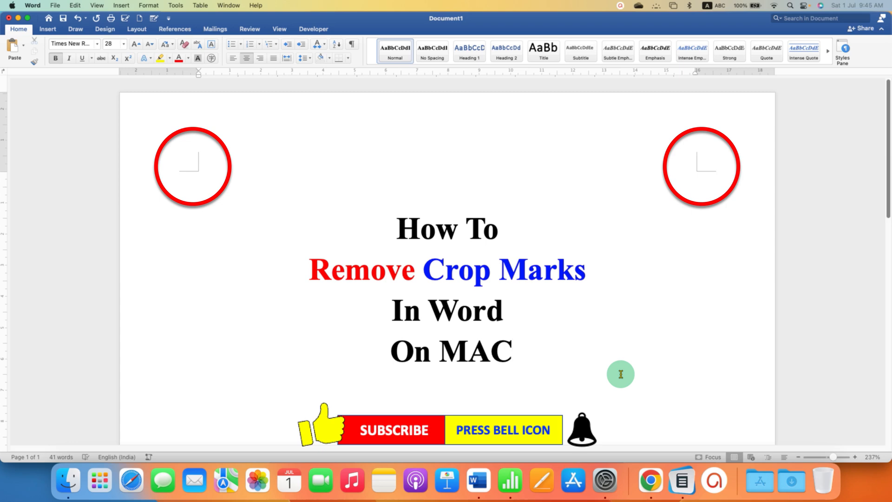
{"action": "left_click", "coordinate": [513, 352]}
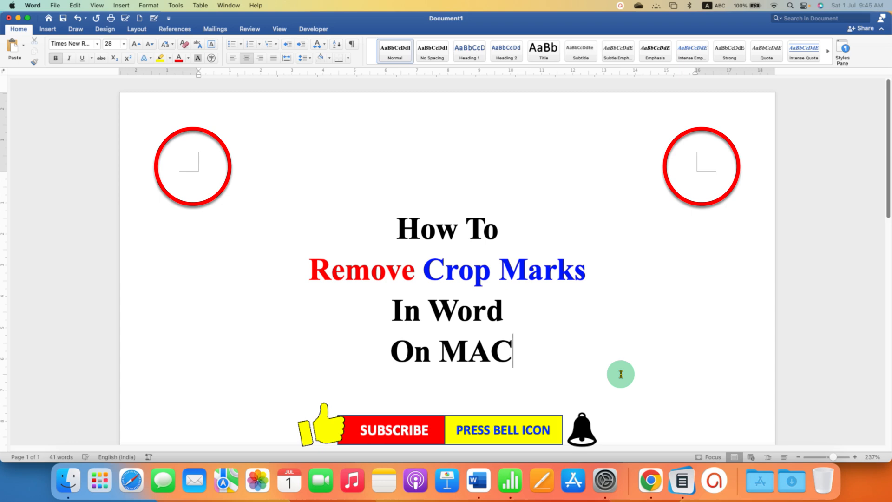